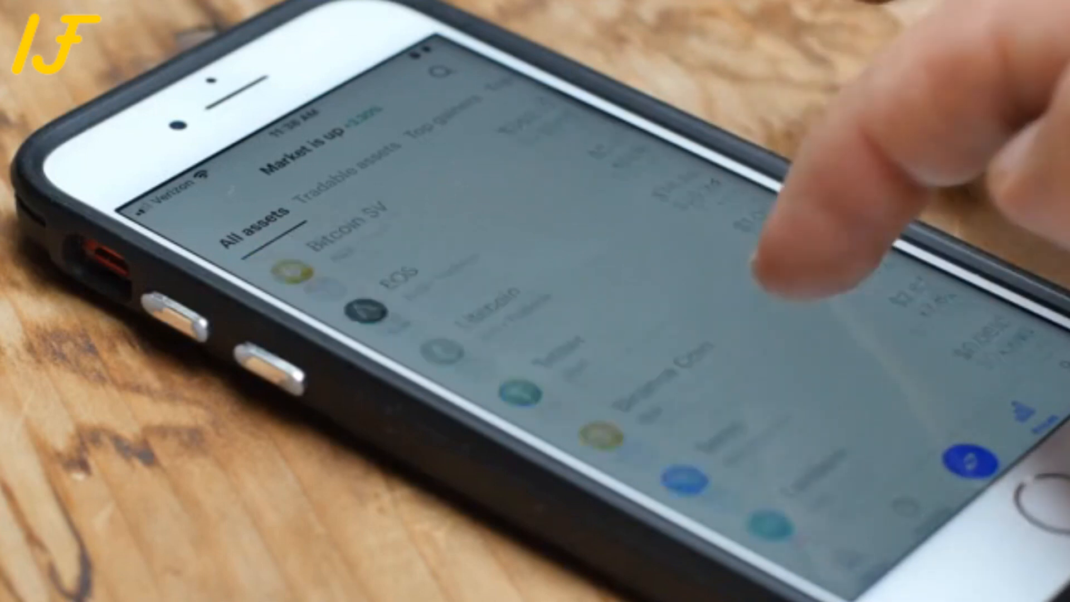
{"action": "scroll", "scroll_direction": "down", "scroll_amount": 3}
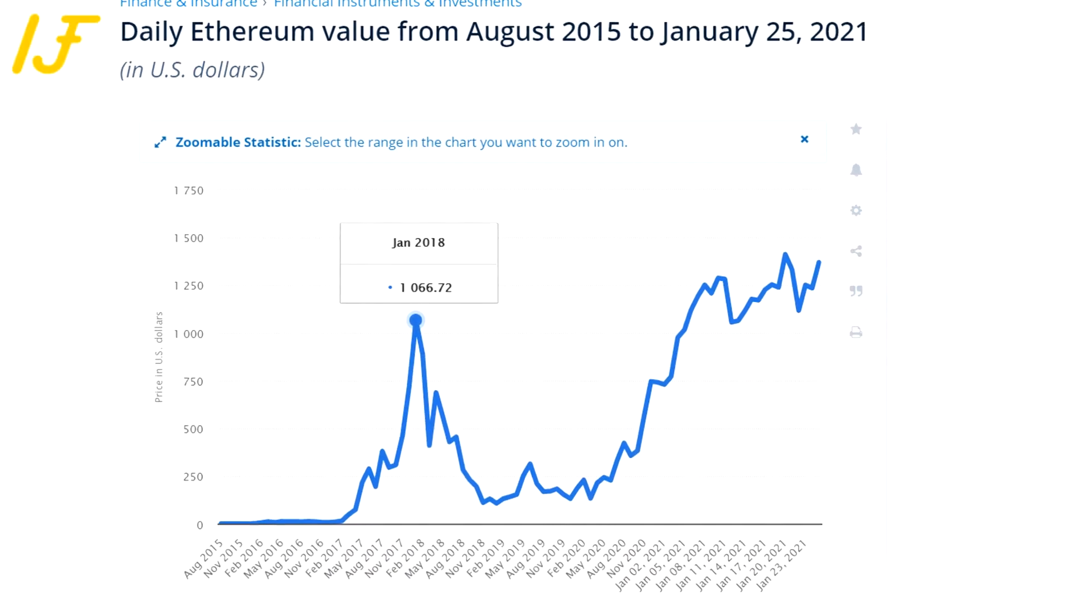
{"action": "scroll", "scroll_direction": "down", "scroll_amount": 3}
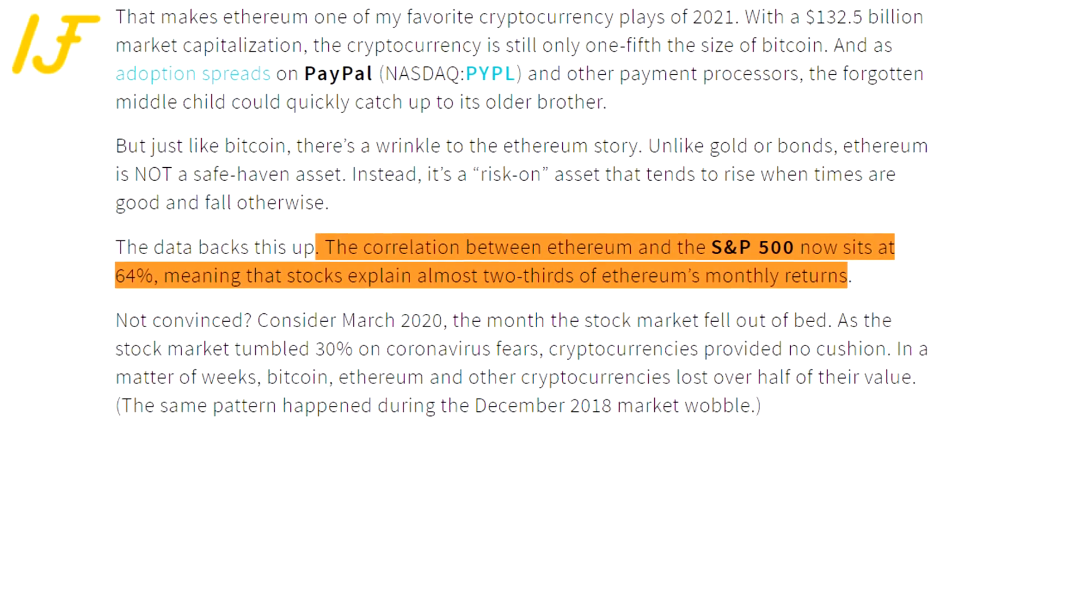
{"action": "scroll", "scroll_direction": "down", "scroll_amount": 3}
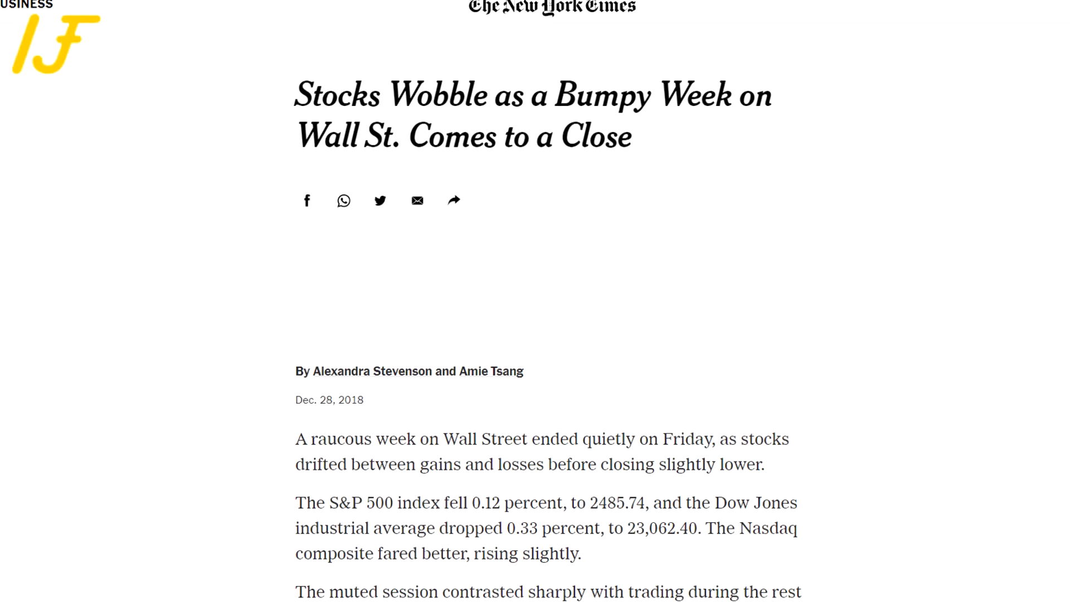
{"action": "scroll", "scroll_direction": "down", "scroll_amount": 3}
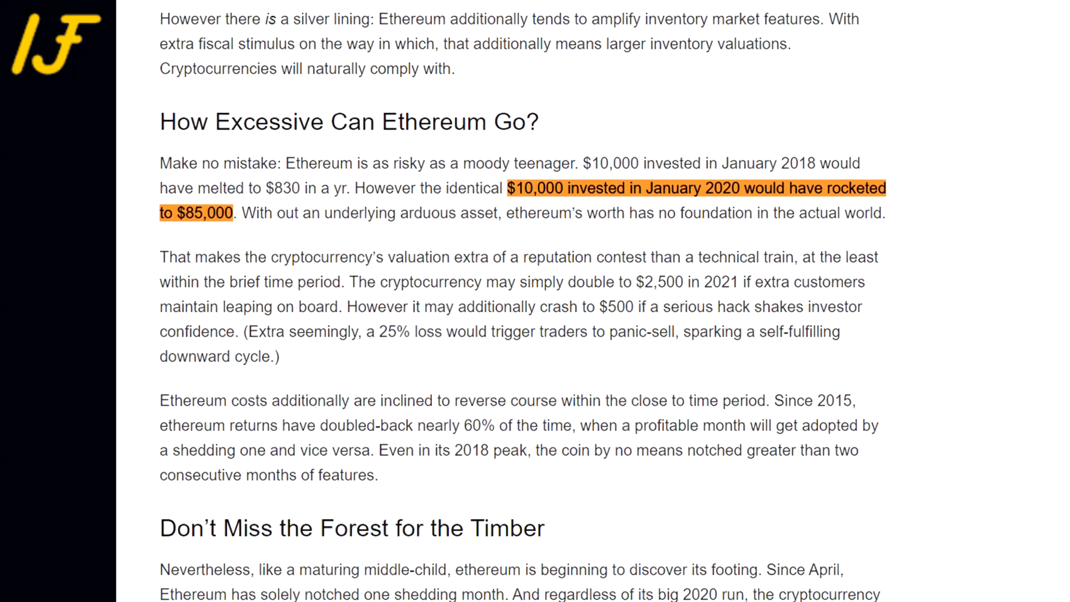
{"action": "scroll", "scroll_direction": "down", "scroll_amount": 3}
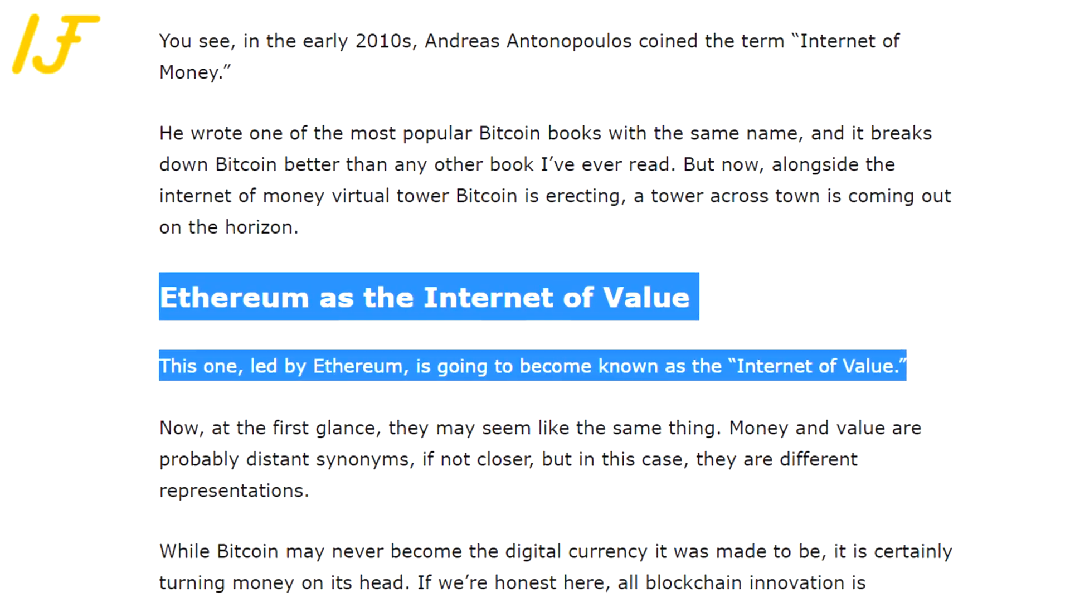
{"action": "scroll", "scroll_direction": "down", "scroll_amount": 3}
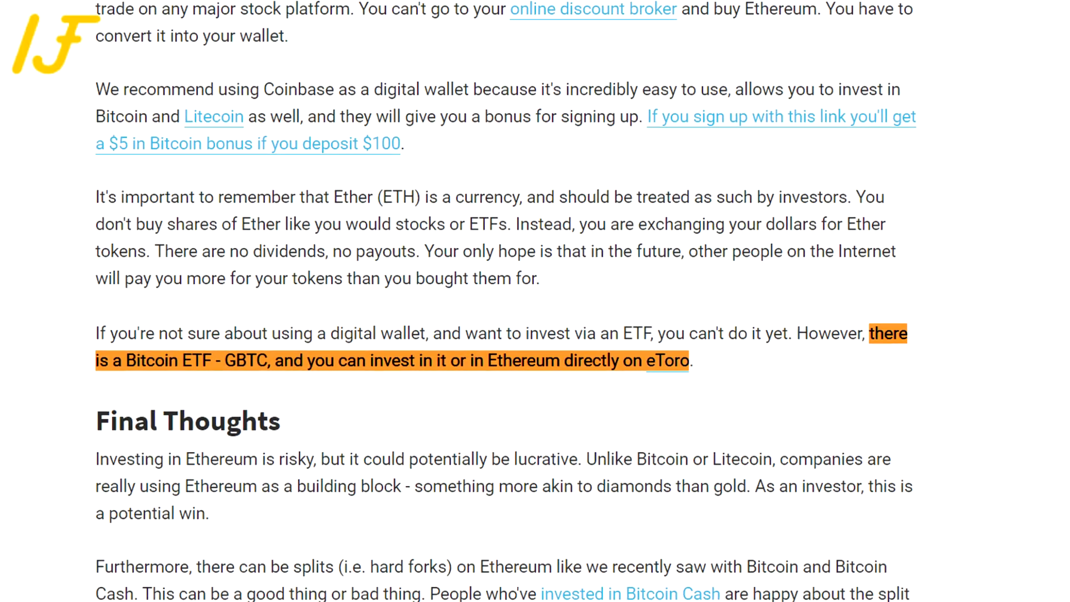
{"action": "scroll", "scroll_direction": "down", "scroll_amount": 3}
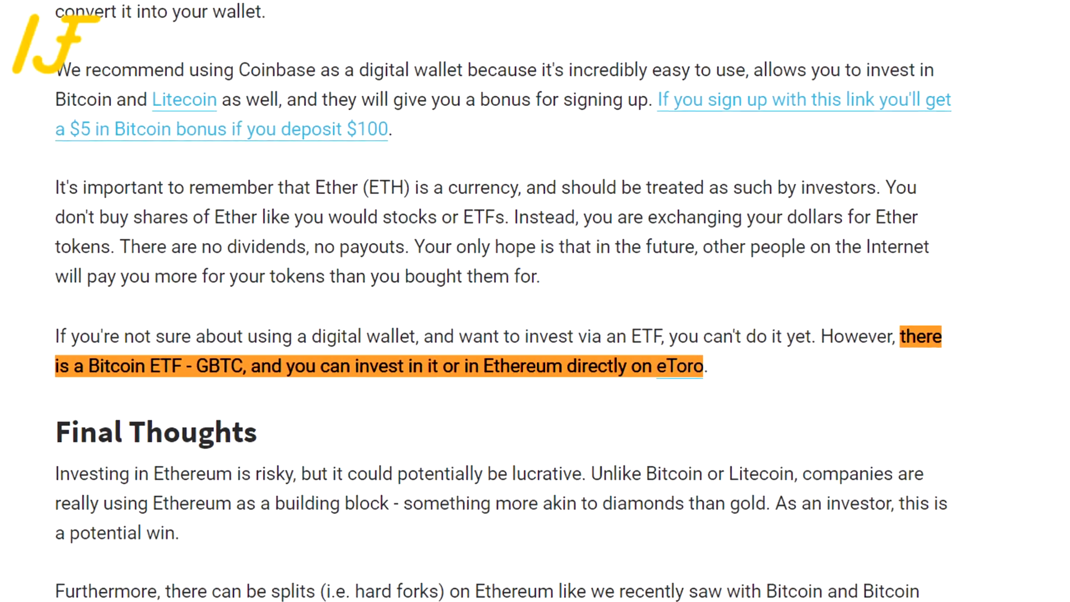
{"action": "scroll", "scroll_direction": "down", "scroll_amount": 3}
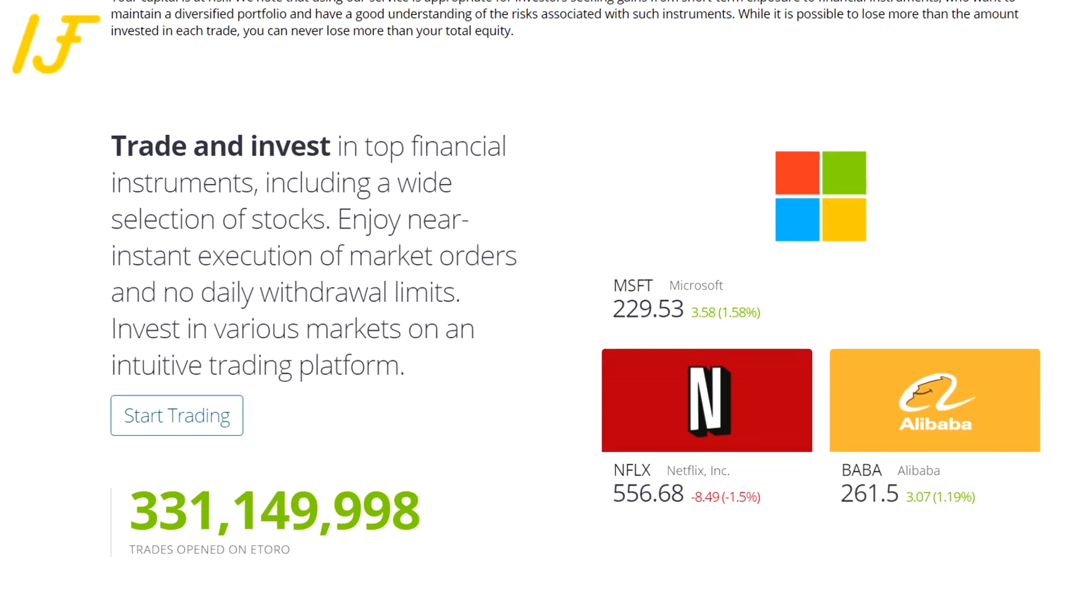